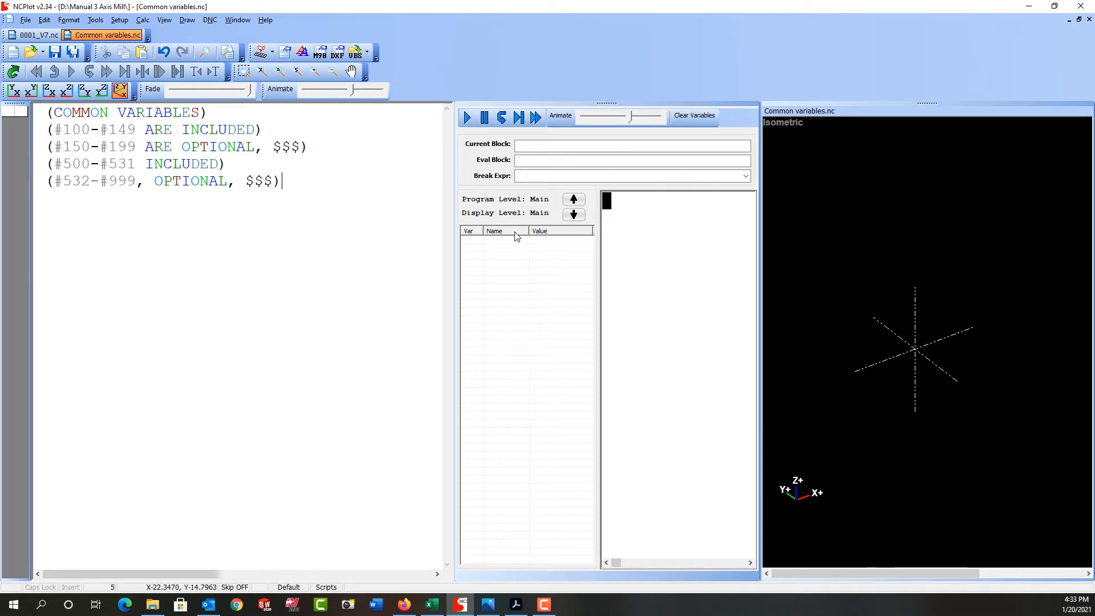
Enter the feed move G01 X1.0 F50.0 and a following X2.5 move in the editor.
{"action": "left_click", "coordinate": [143, 20]}
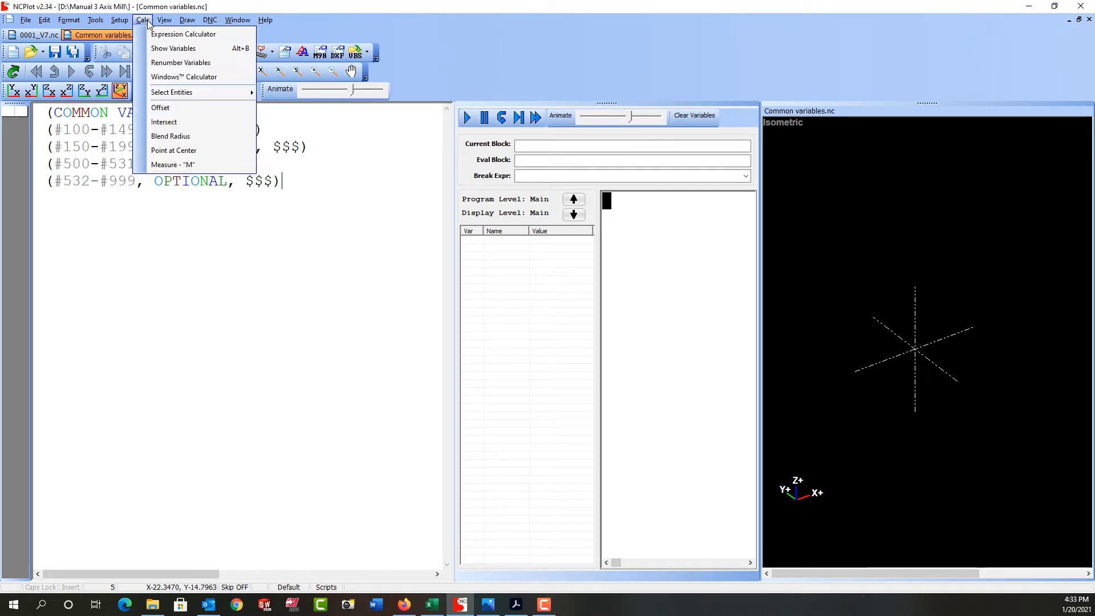
{"action": "mouse_move", "coordinate": [174, 48]}
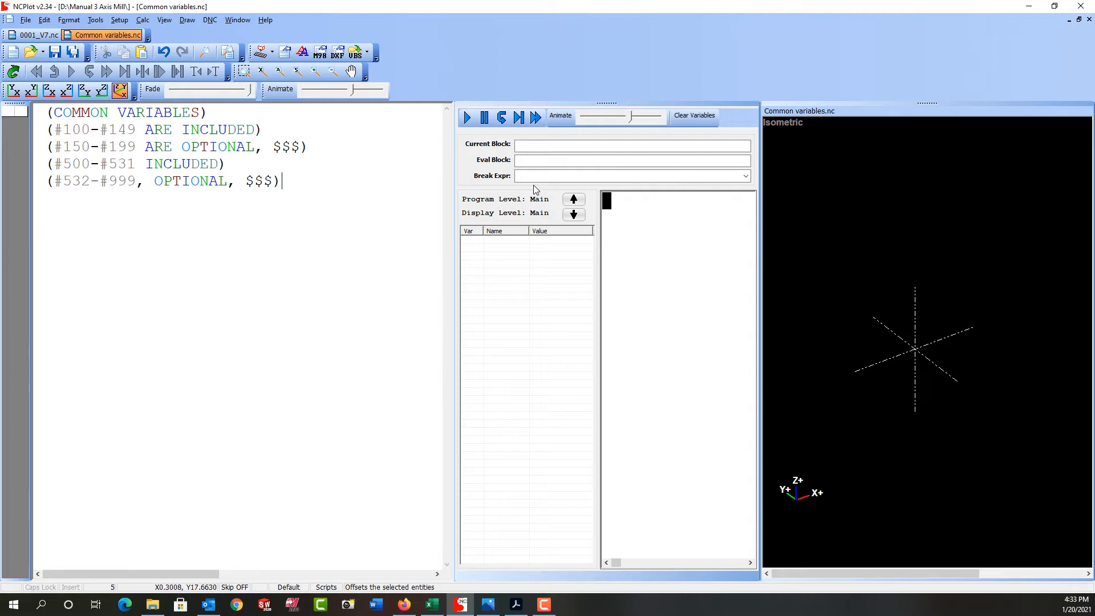
{"action": "mouse_move", "coordinate": [286, 194]}
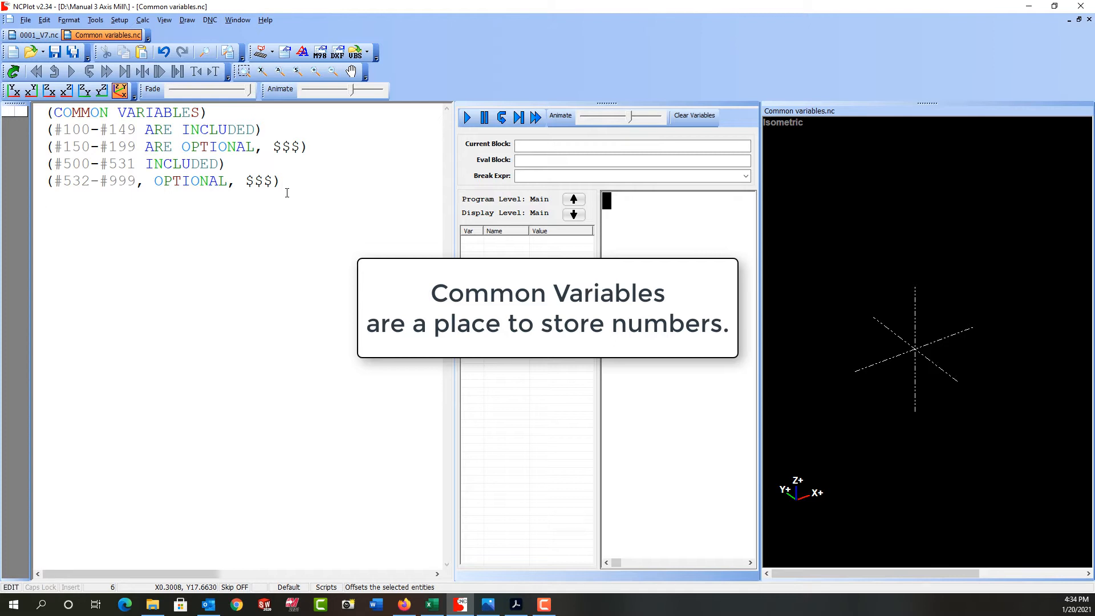
{"action": "type", "text": "G01 X"}
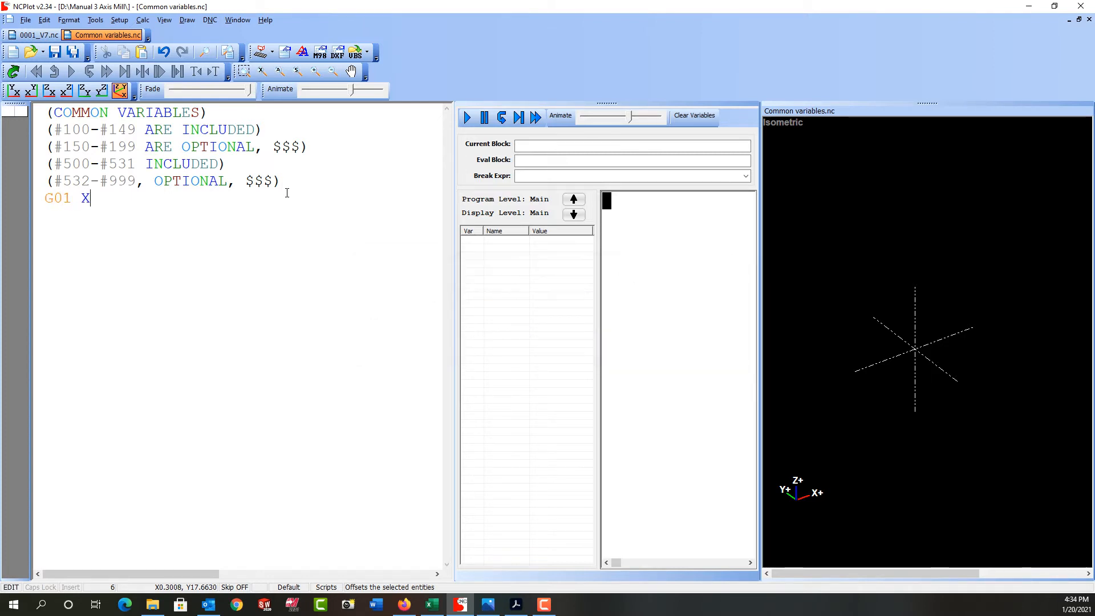
{"action": "type", "text": "1.0"}
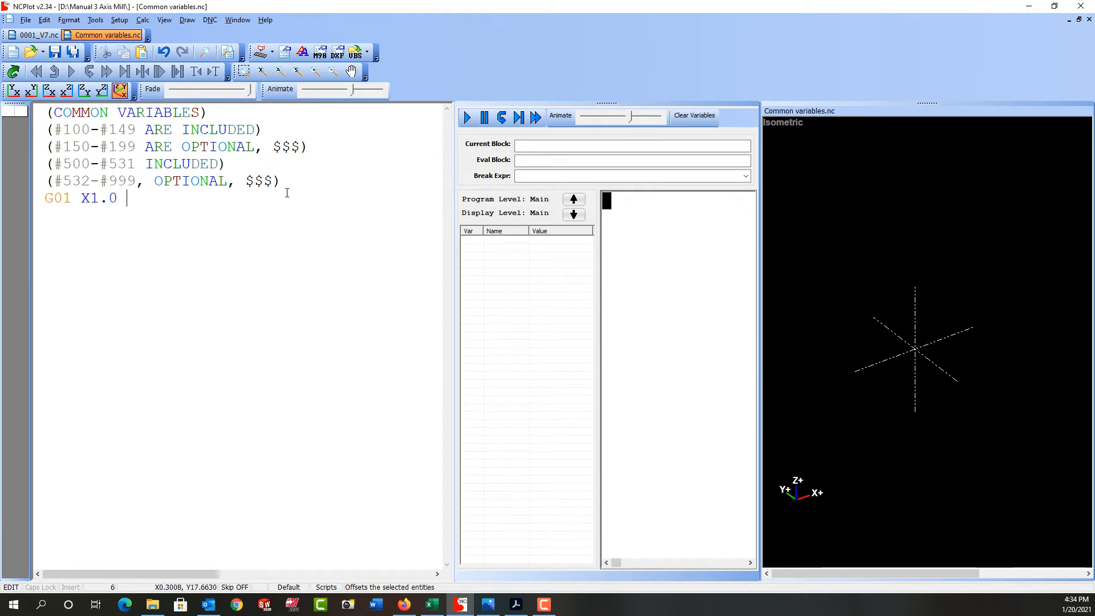
{"action": "type", "text": "F50."}
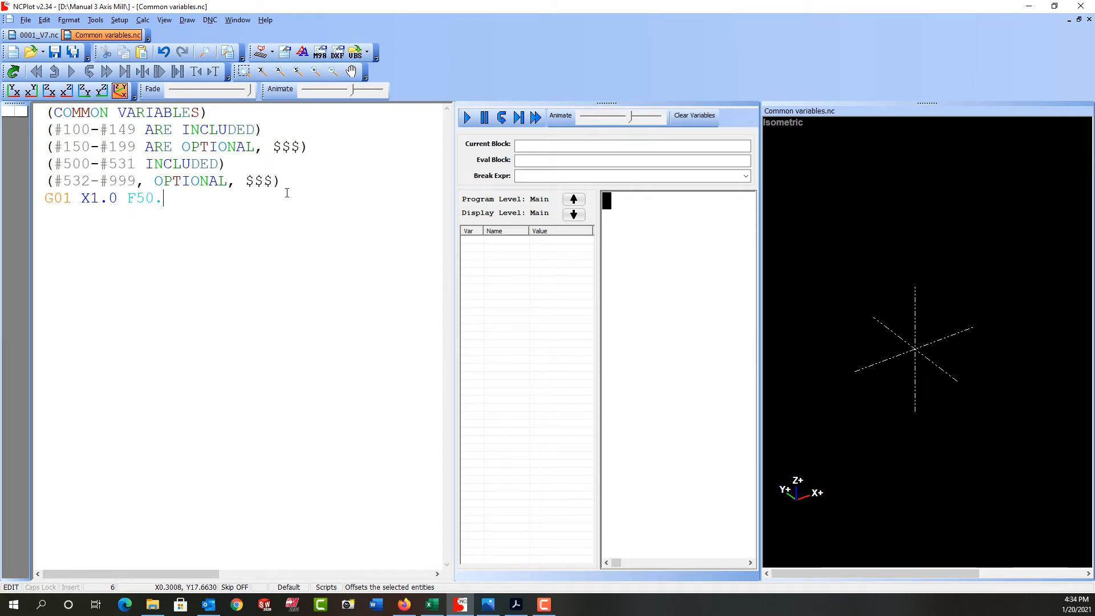
{"action": "type", "text": "0"}
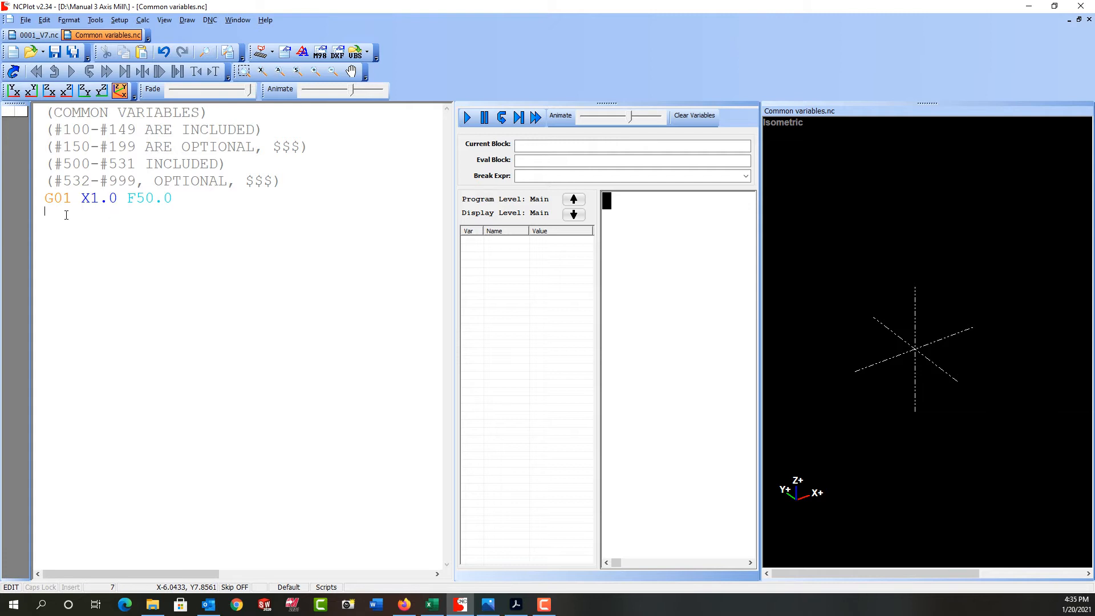
{"action": "type", "text": "X"}
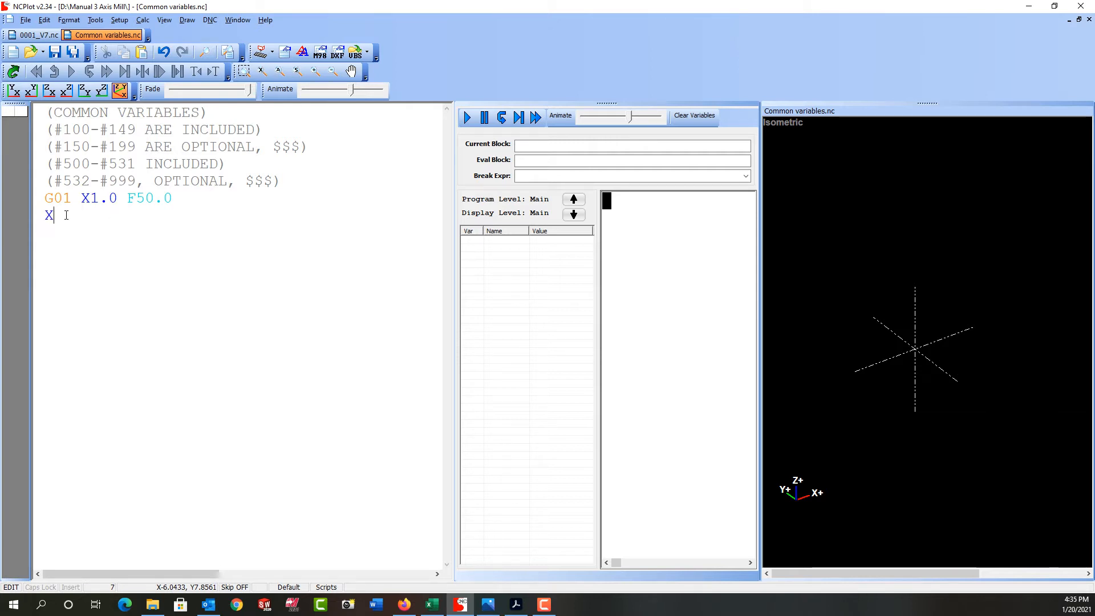
{"action": "type", "text": "2.5"}
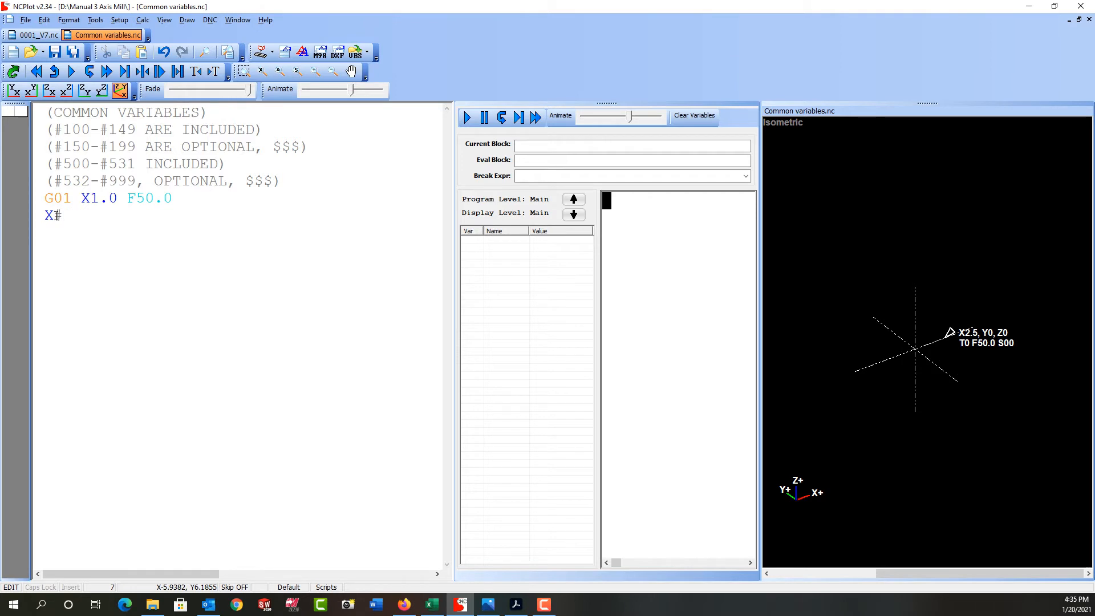
Make the move X#100, define #100=2.5 above it, and simulate so the list shows 100 = 2.5.
{"action": "type", "text": "100"}
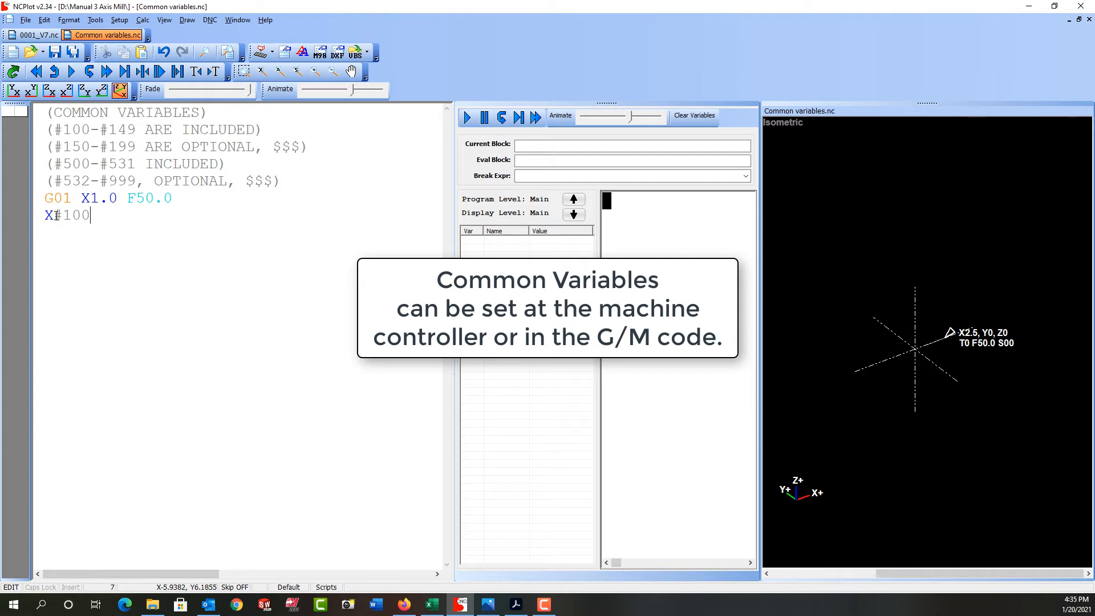
{"action": "left_click", "coordinate": [172, 199]}
{"action": "type", "text": "#100"}
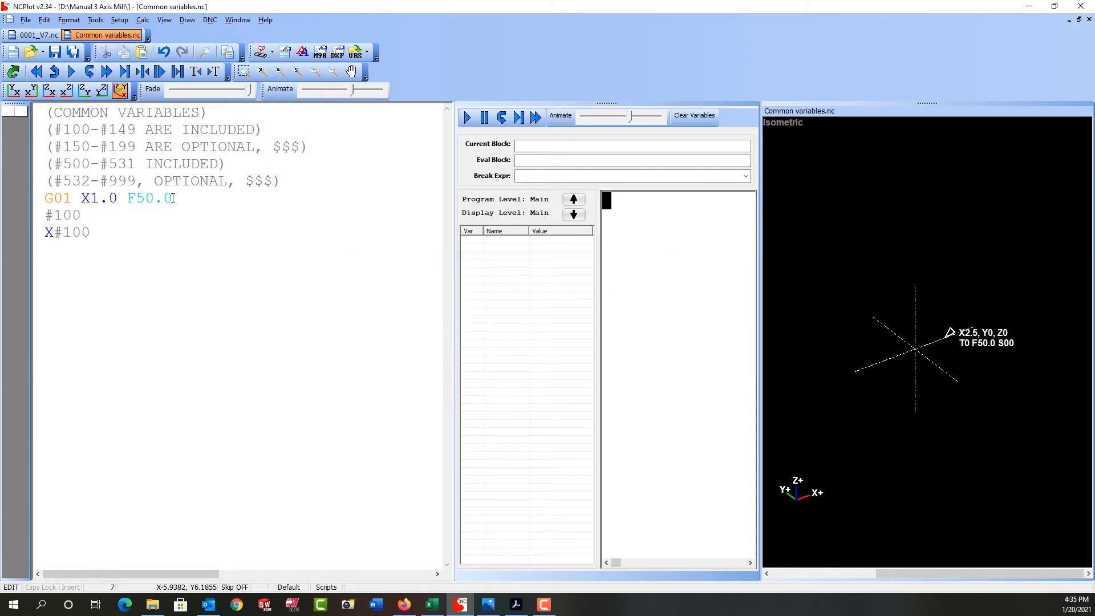
{"action": "type", "text": "=2.5"}
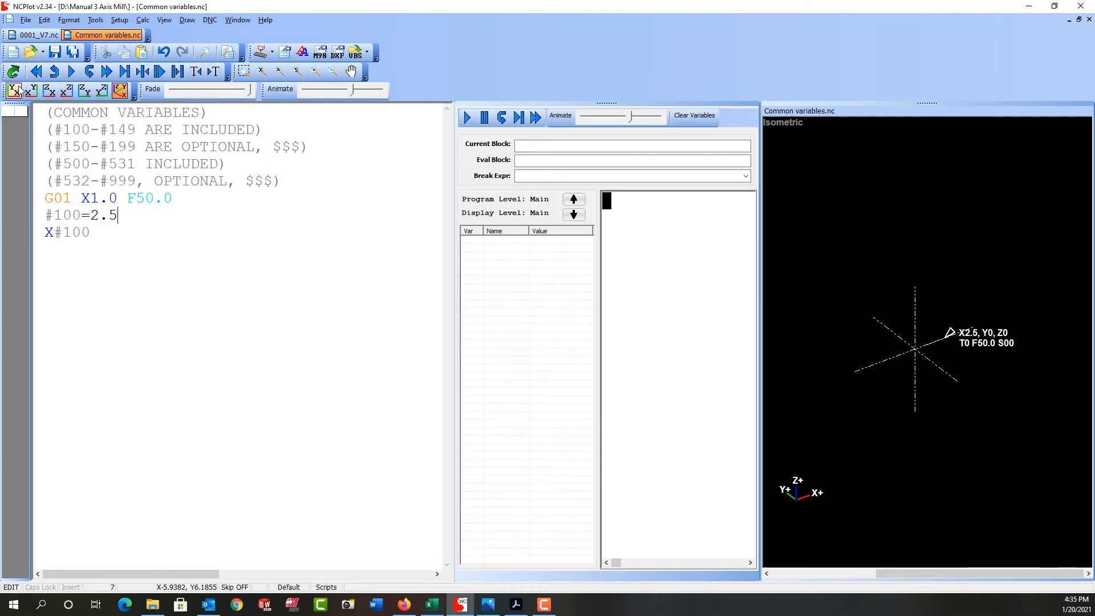
{"action": "left_click", "coordinate": [84, 91]}
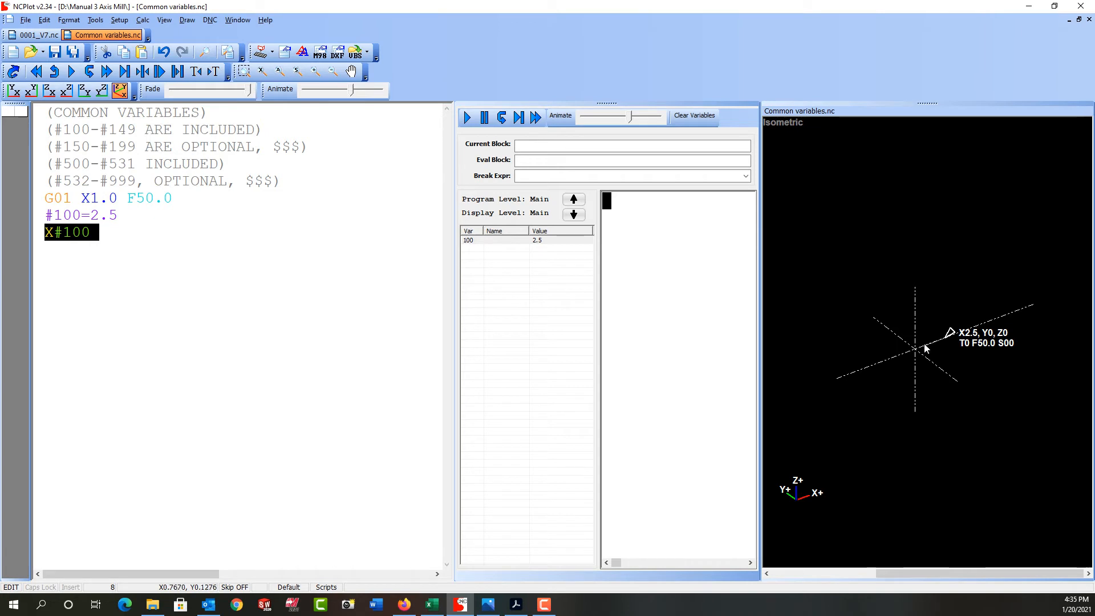
{"action": "mouse_move", "coordinate": [214, 252]}
{"action": "type", "text": "X"}
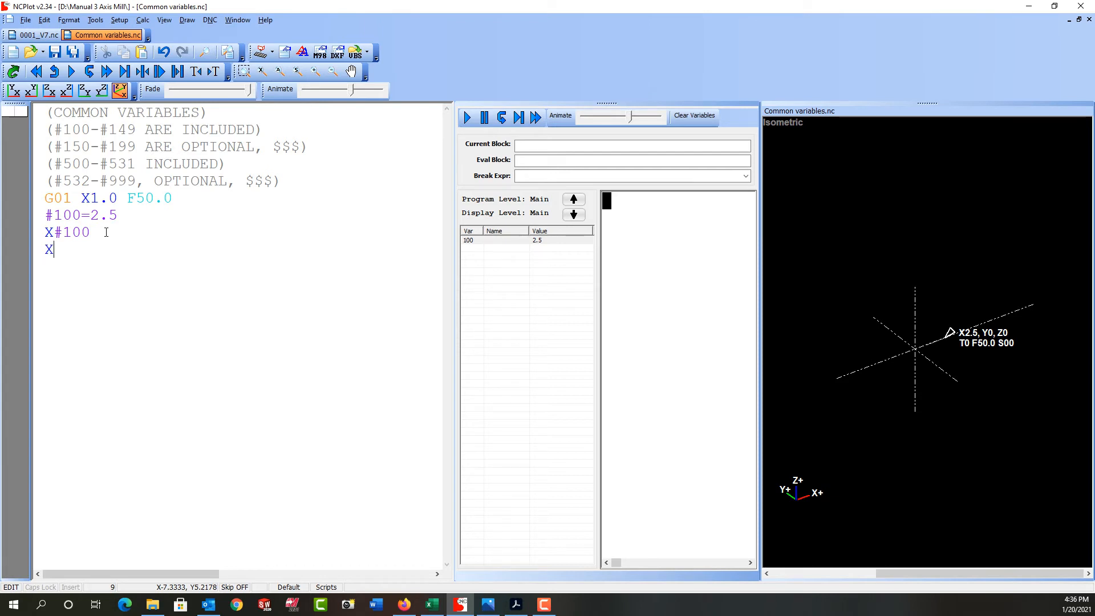
Add the move X[#150 + #100] and define #150=1.25 so it evaluates to X3.75.
{"action": "type", "text": "["}
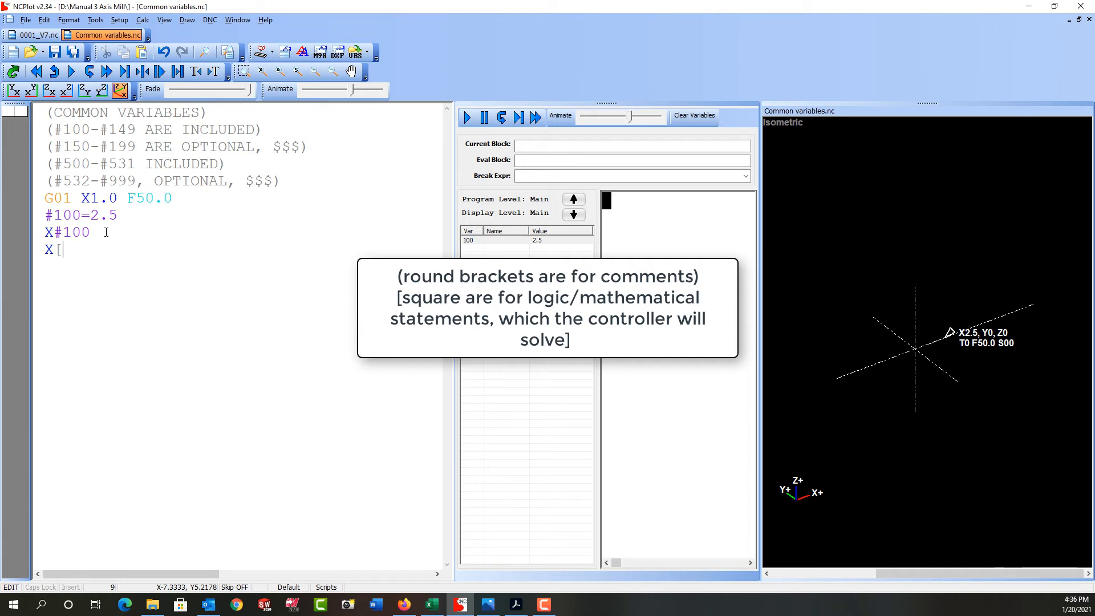
{"action": "type", "text": "#1"}
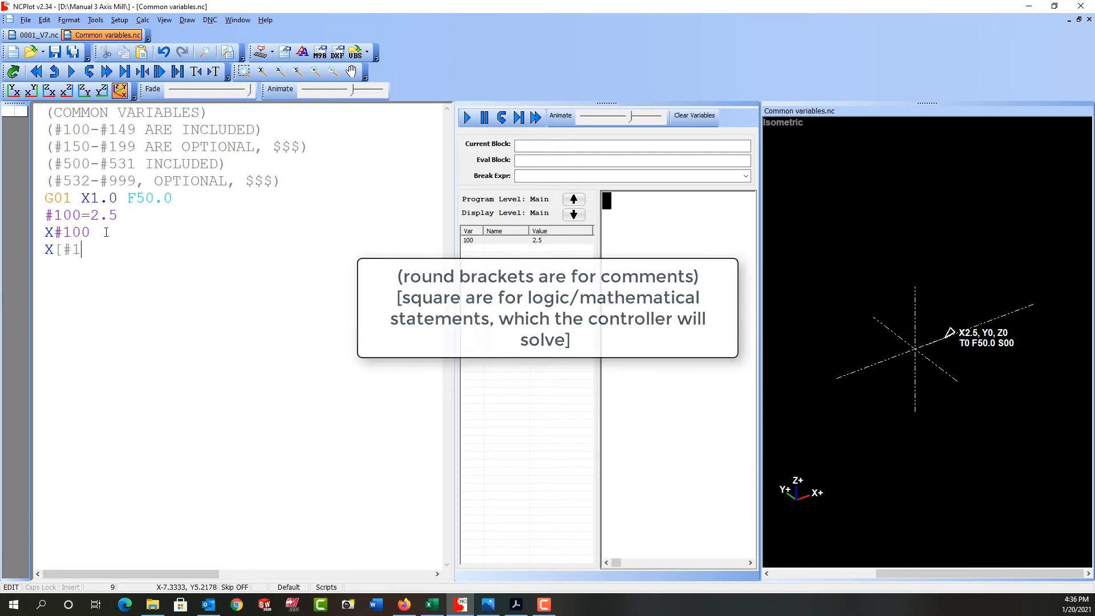
{"action": "type", "text": "50 +"}
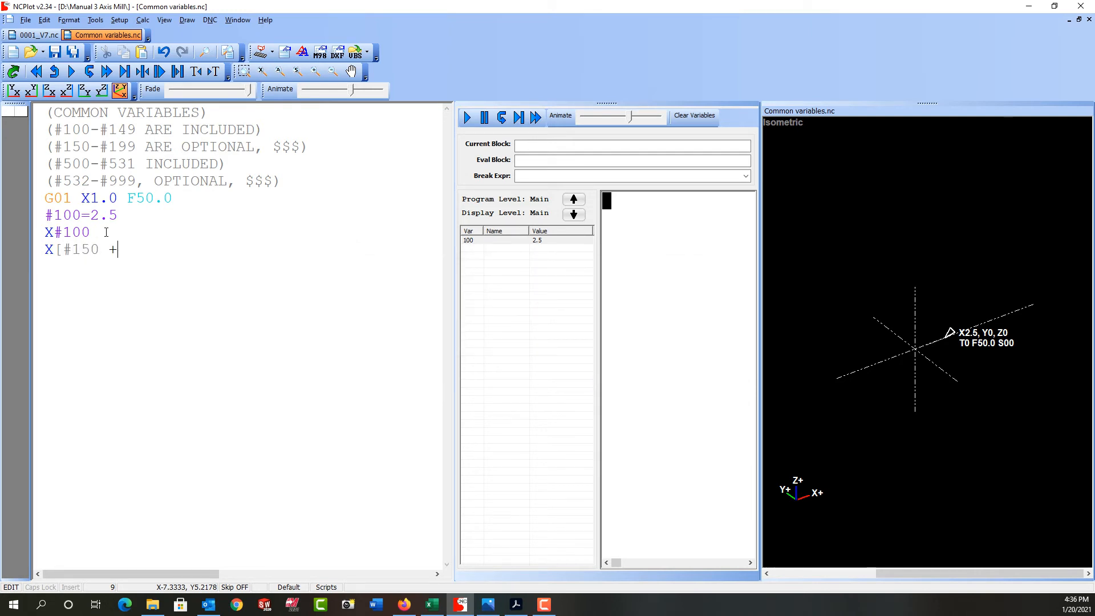
{"action": "type", "text": "#100"}
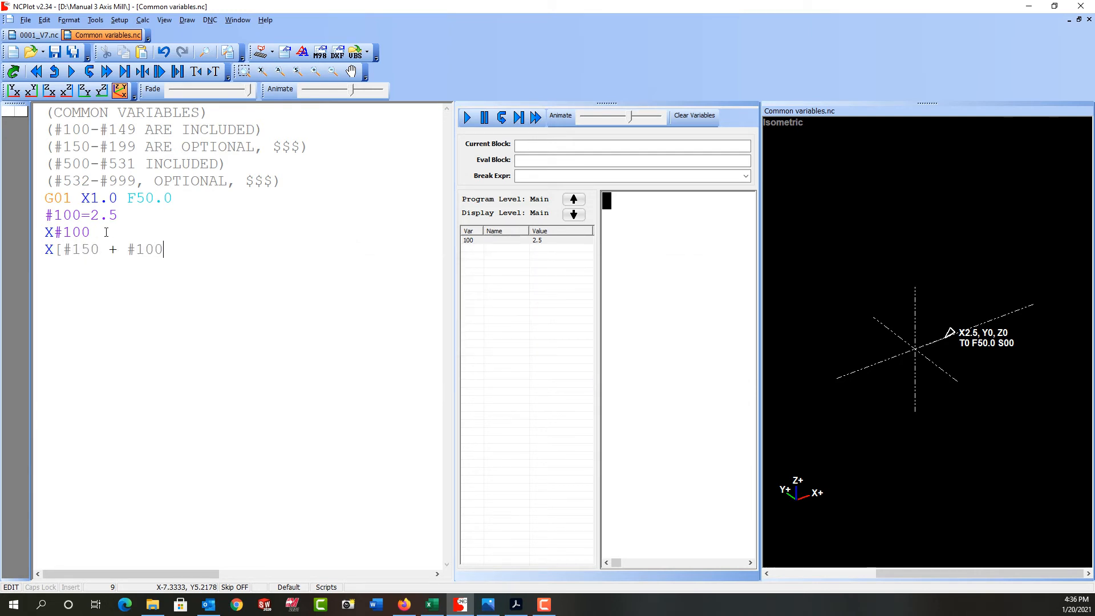
{"action": "type", "text": "]"}
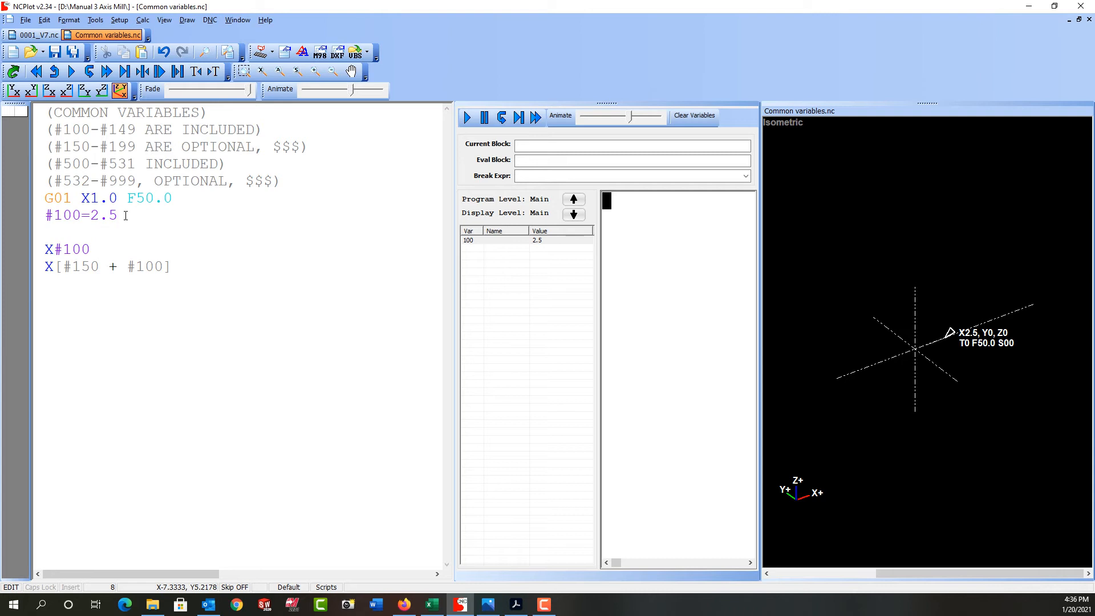
{"action": "type", "text": "#"}
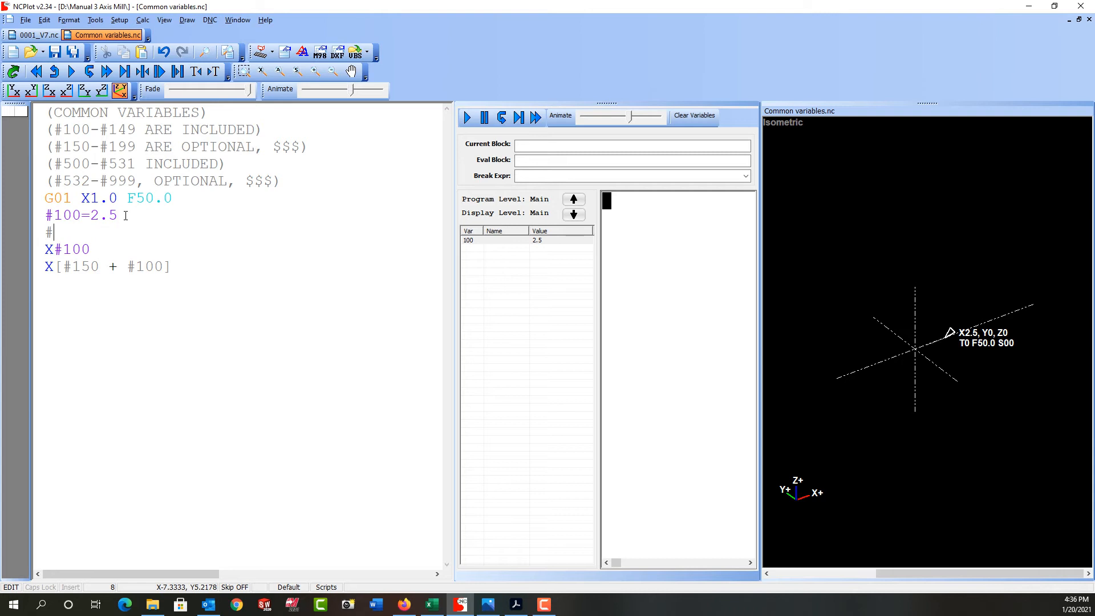
{"action": "type", "text": "150="}
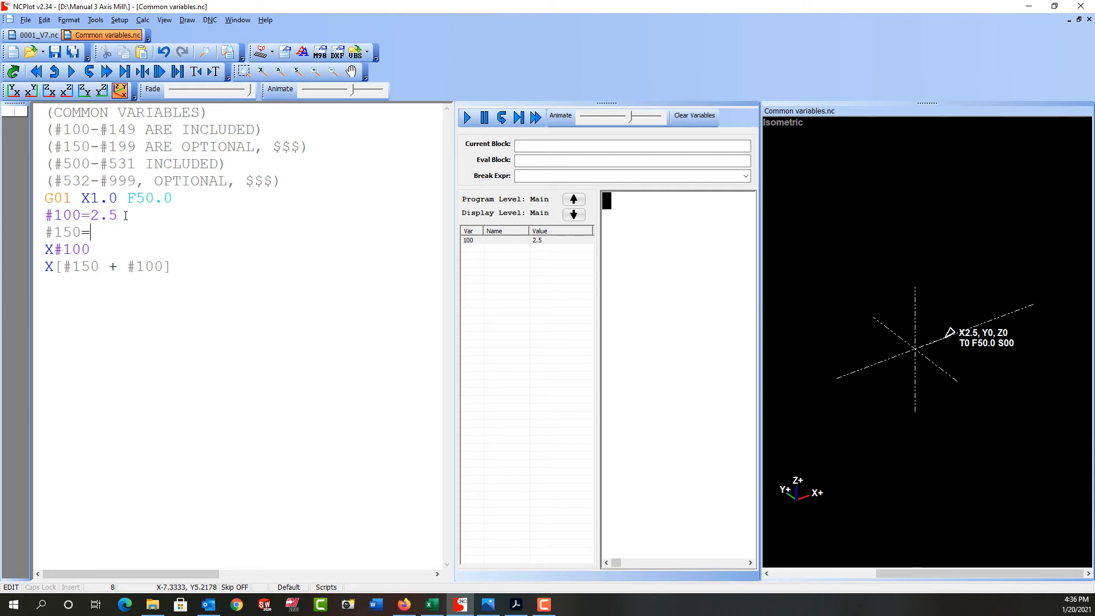
{"action": "type", "text": "1.25"}
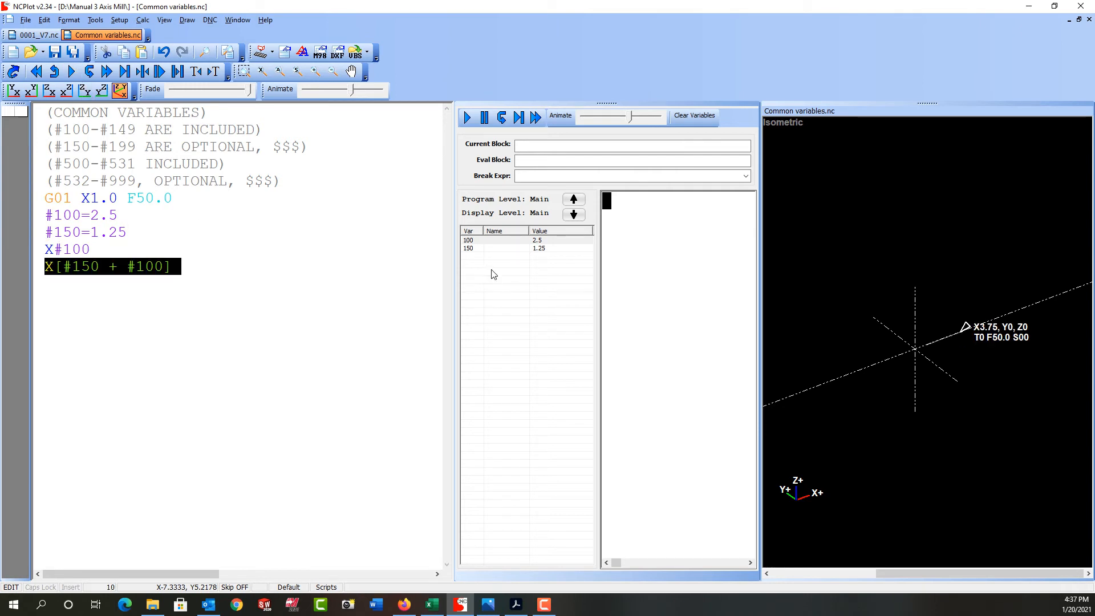
{"action": "mouse_move", "coordinate": [526, 245]}
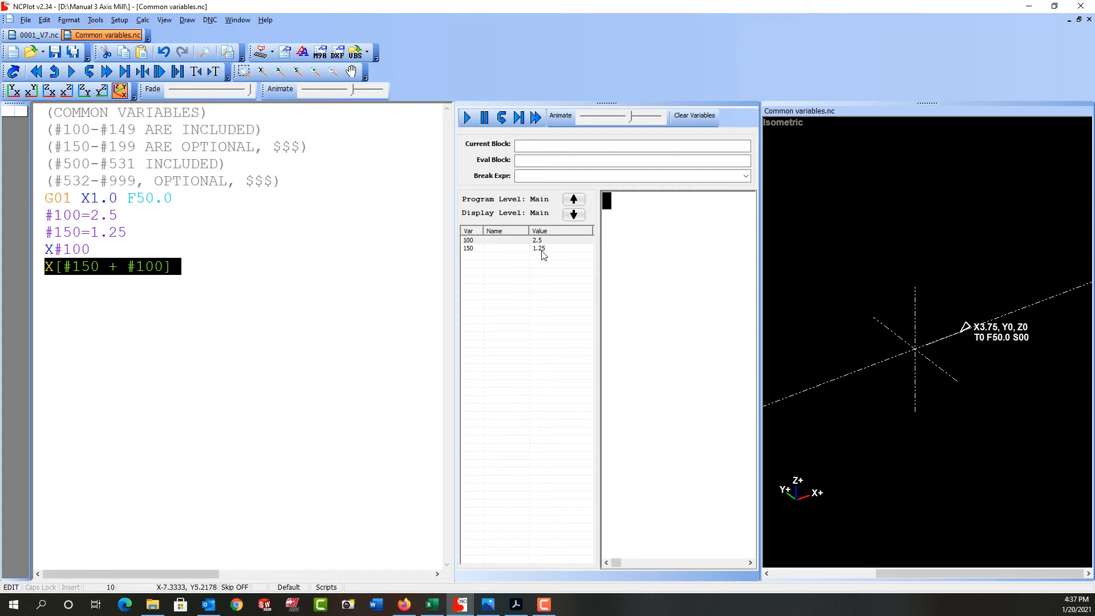
{"action": "mouse_move", "coordinate": [1049, 335]}
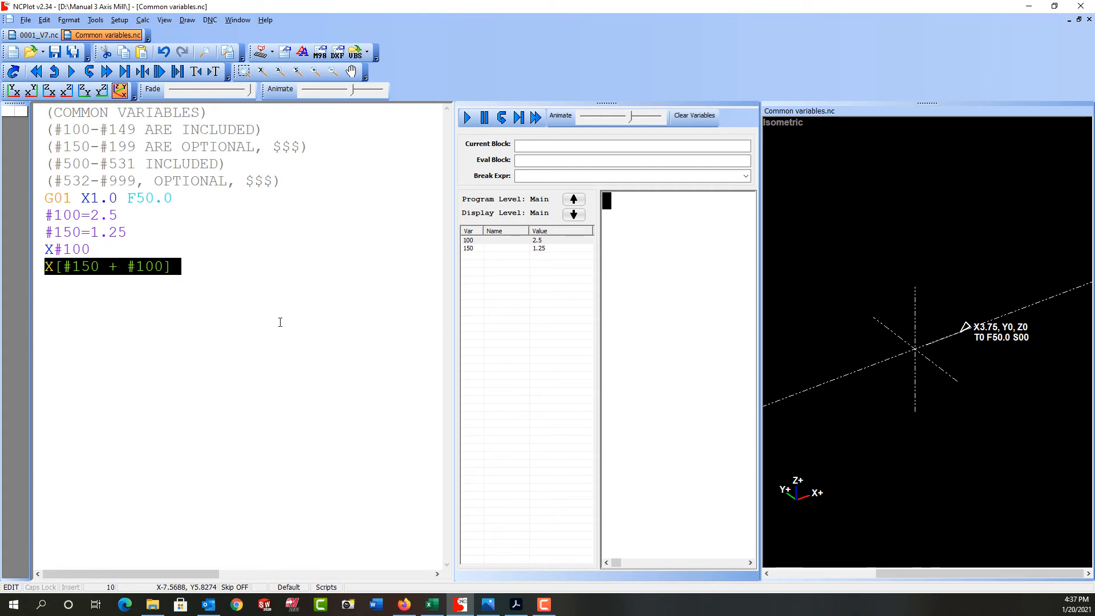
{"action": "mouse_move", "coordinate": [110, 272]}
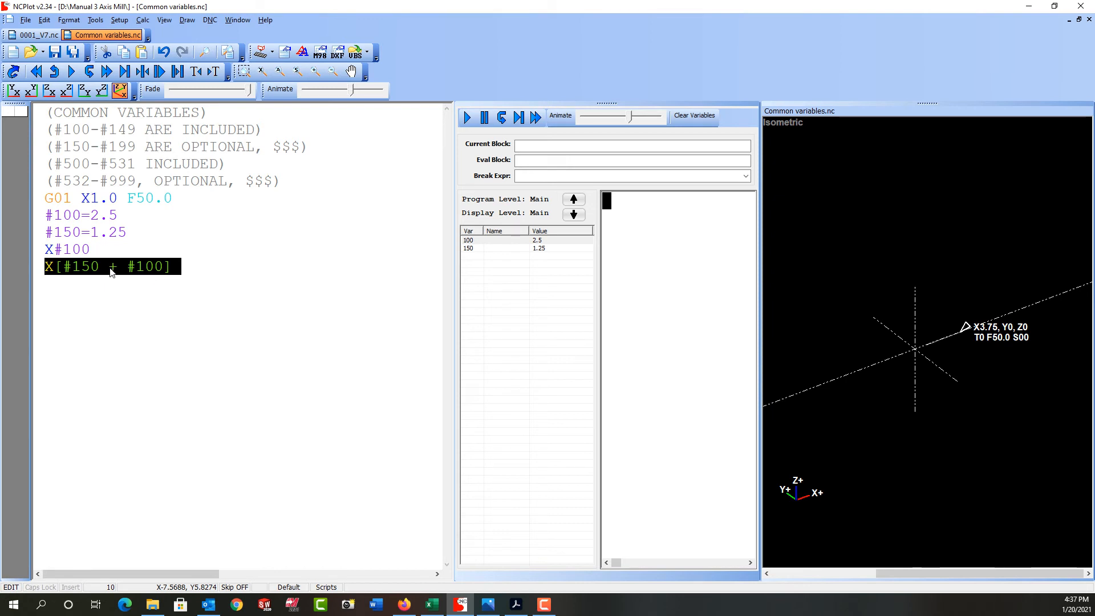
Rewrite the last line as #500=#150 + #100 (500 = 3.75), then show the 0001_V7.nc program.
{"action": "left_click", "coordinate": [57, 267]}
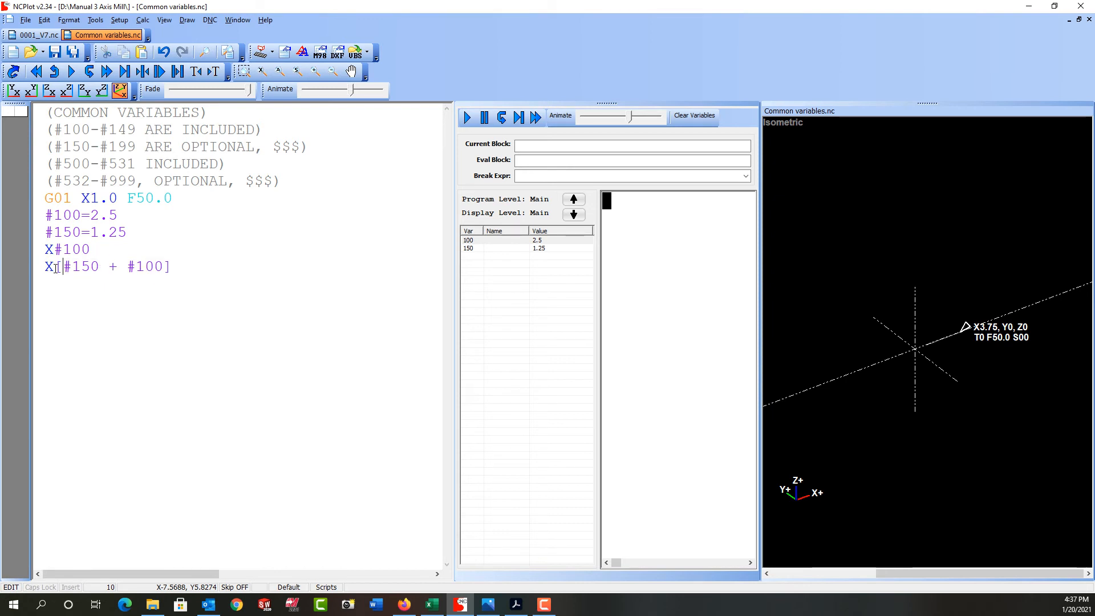
{"action": "double_click", "coordinate": [49, 267]}
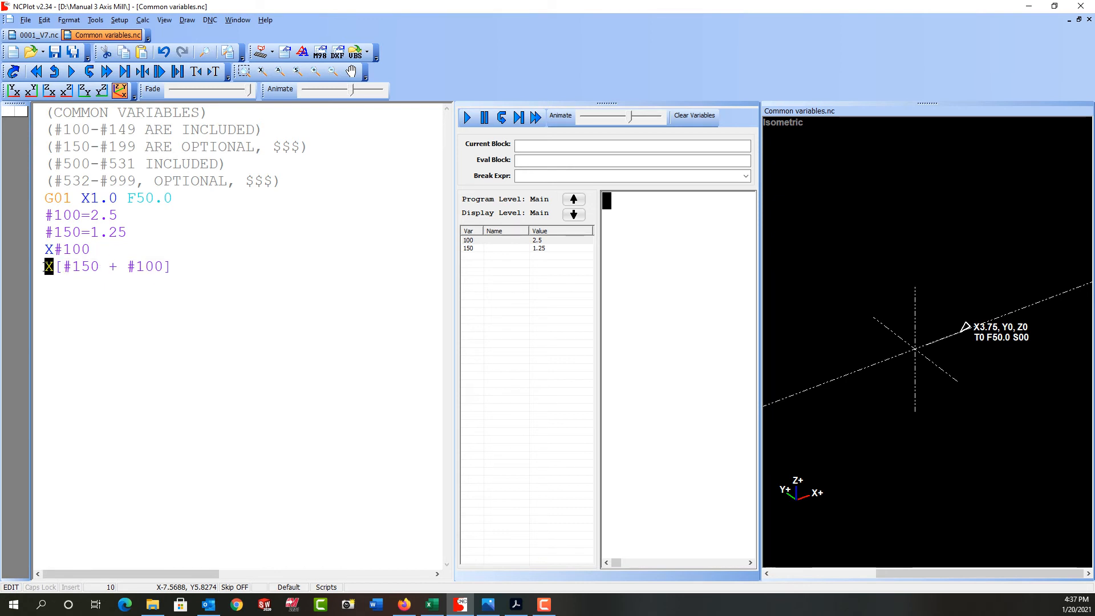
{"action": "type", "text": "#500"}
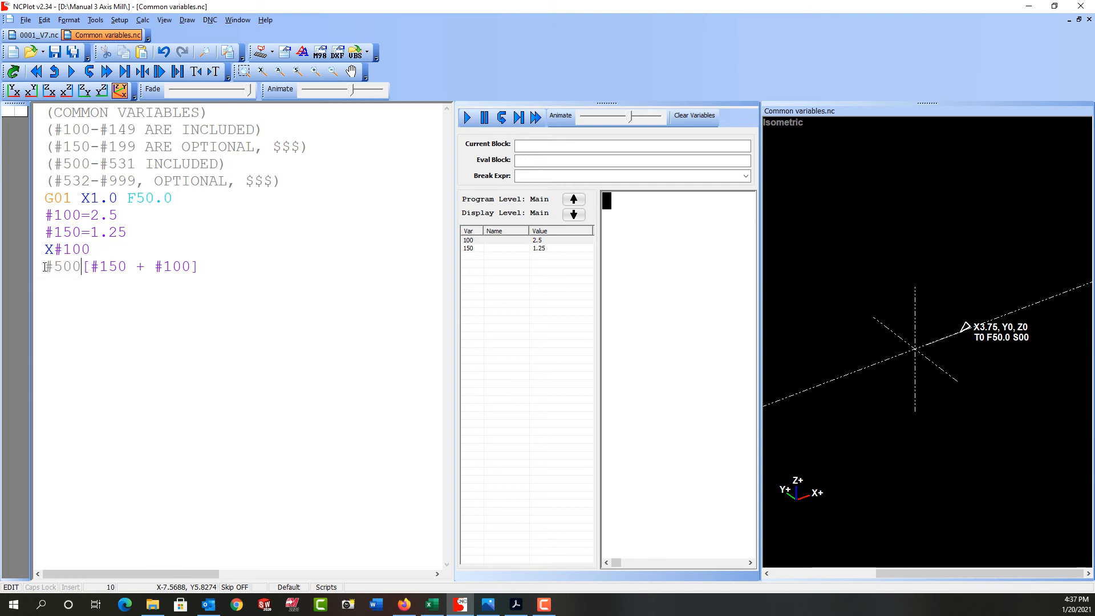
{"action": "type", "text": "="}
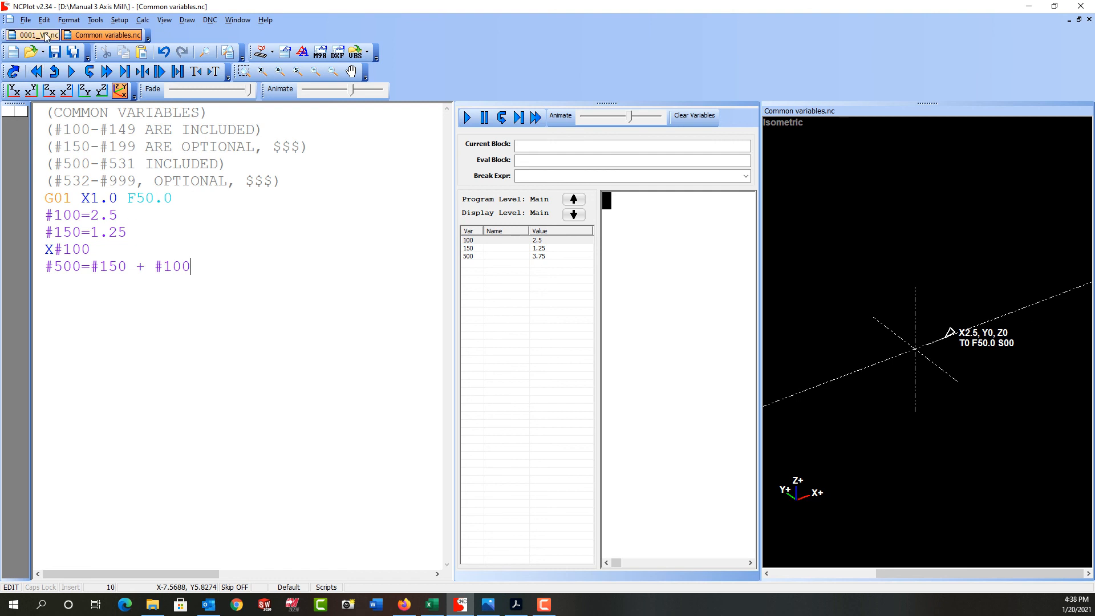
{"action": "left_click", "coordinate": [39, 34]}
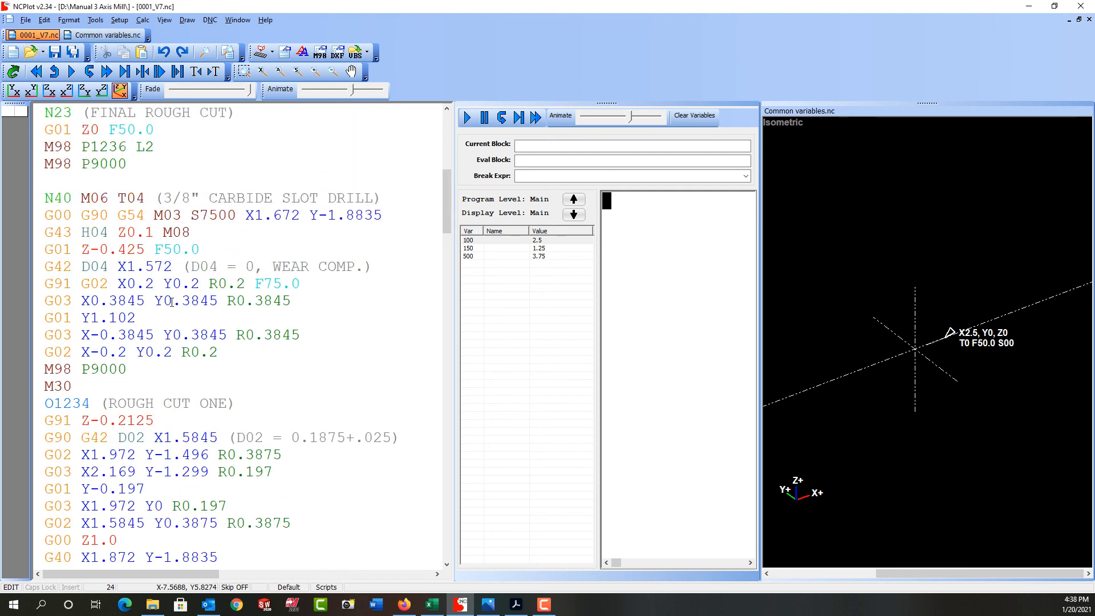